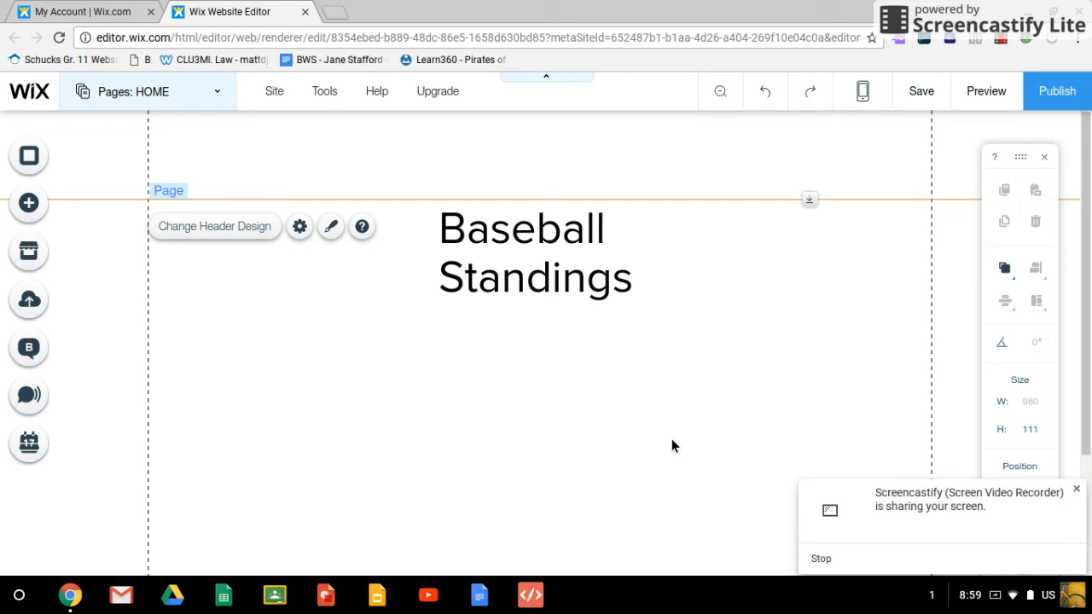
pyautogui.moveTo(283, 199)
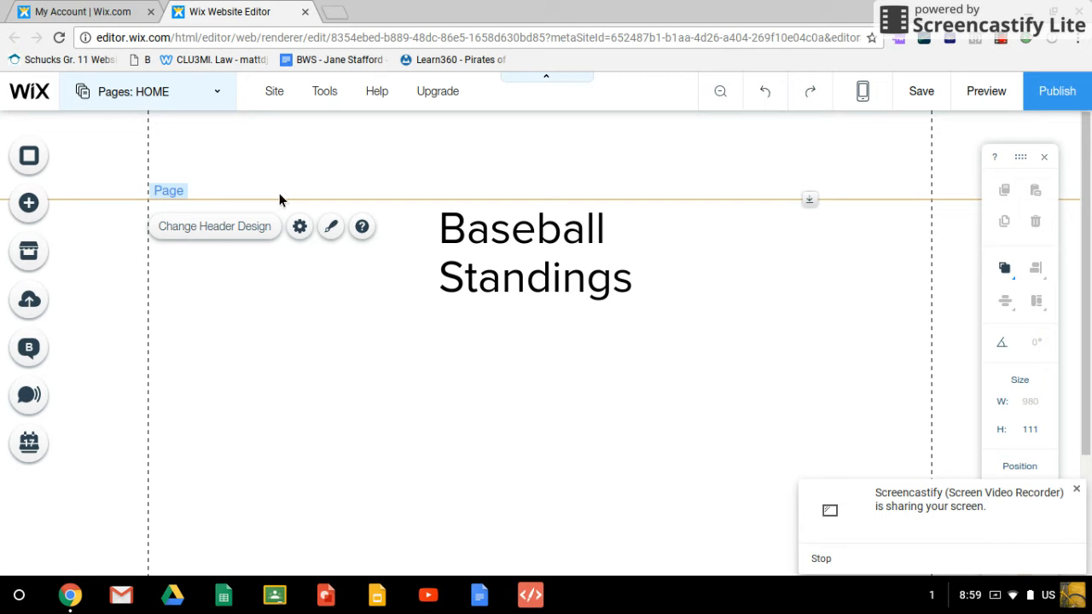
pyautogui.moveTo(235, 486)
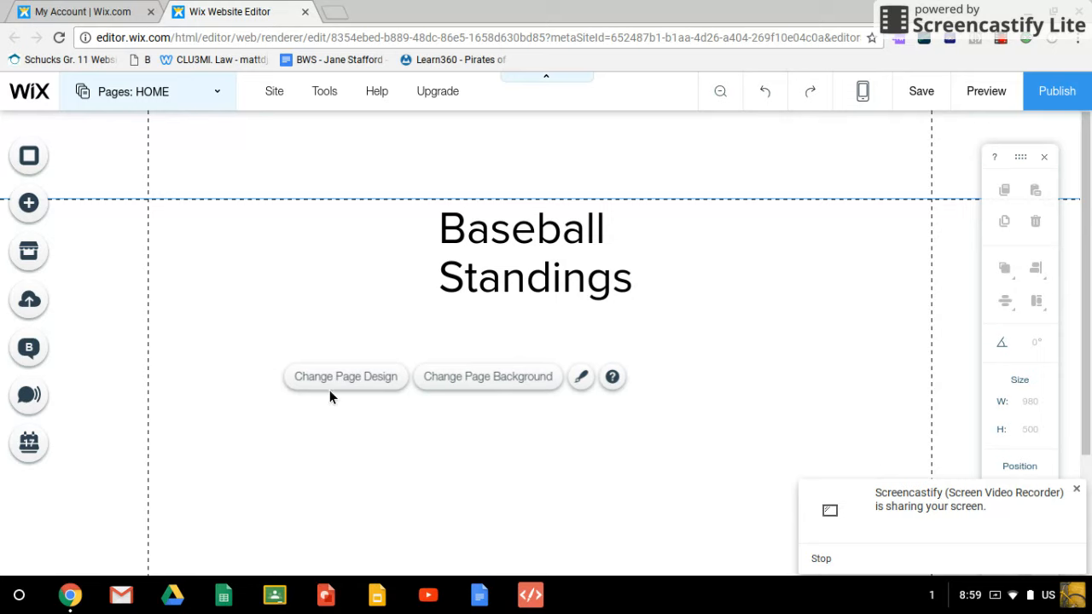
# Apply the saved green page design from My Pages to the Baseball Standings page
pyautogui.click(345, 376)
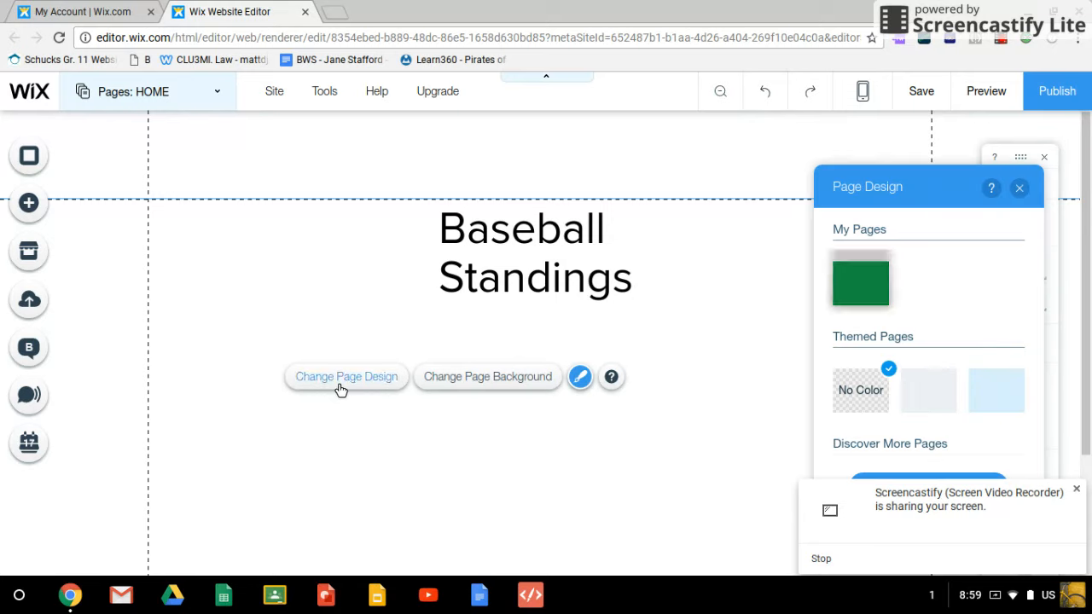
pyautogui.moveTo(682, 250)
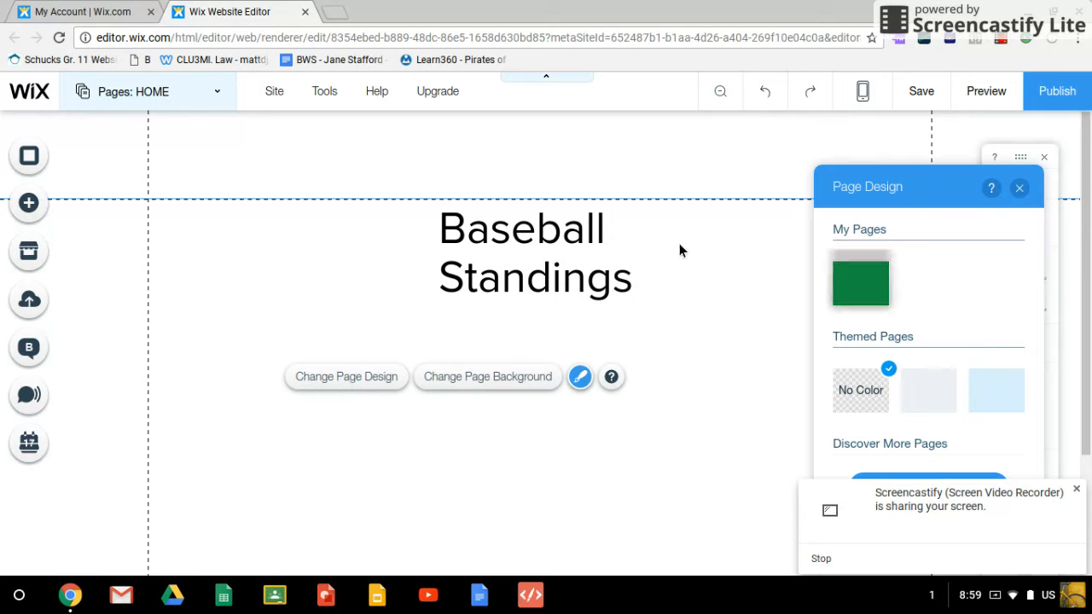
pyautogui.moveTo(427, 491)
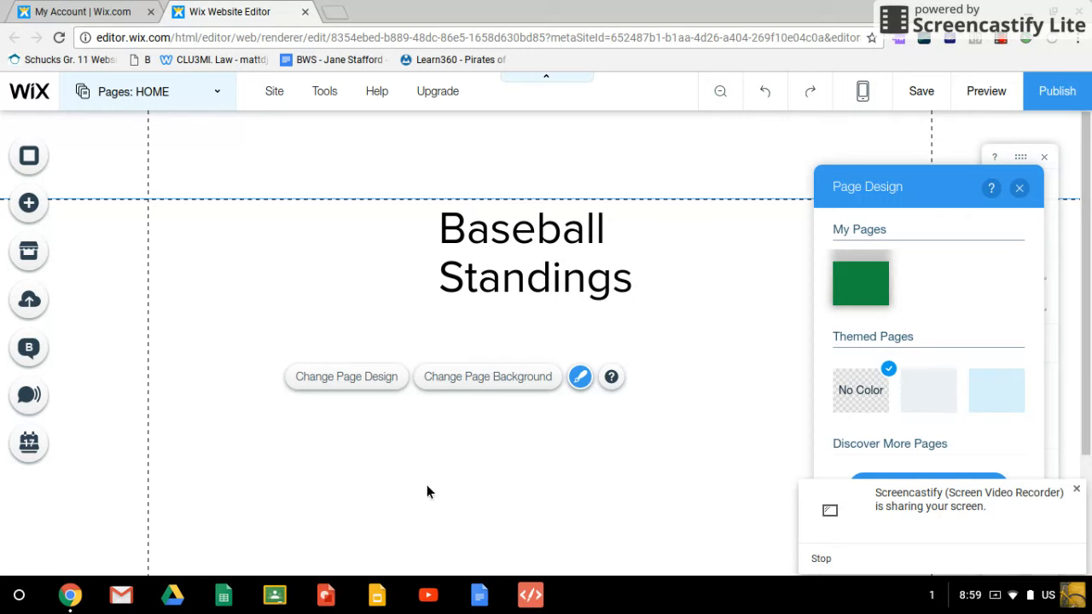
pyautogui.moveTo(347, 376)
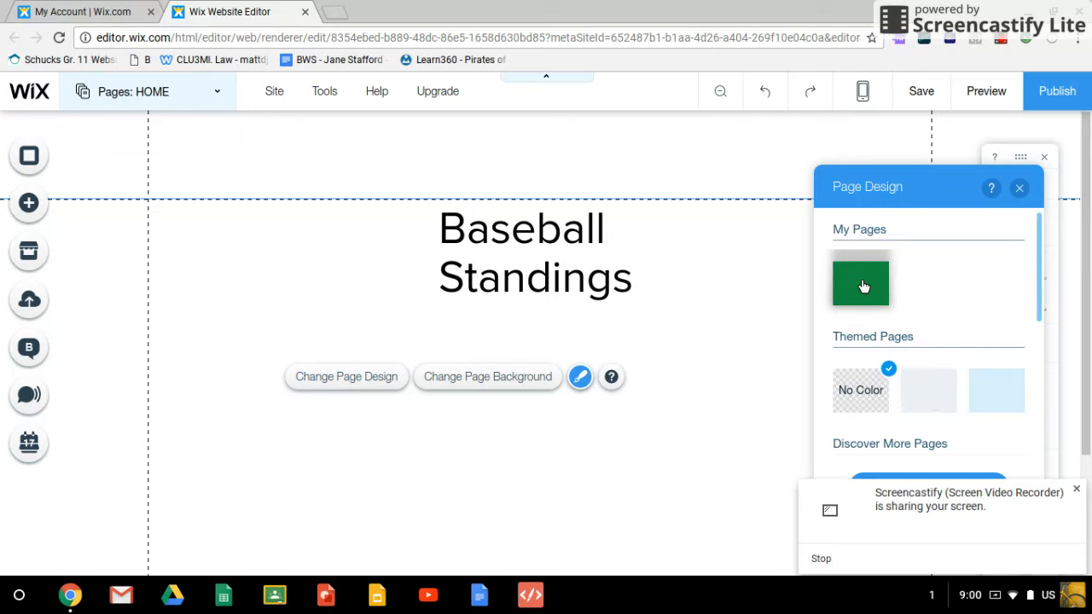
pyautogui.click(860, 281)
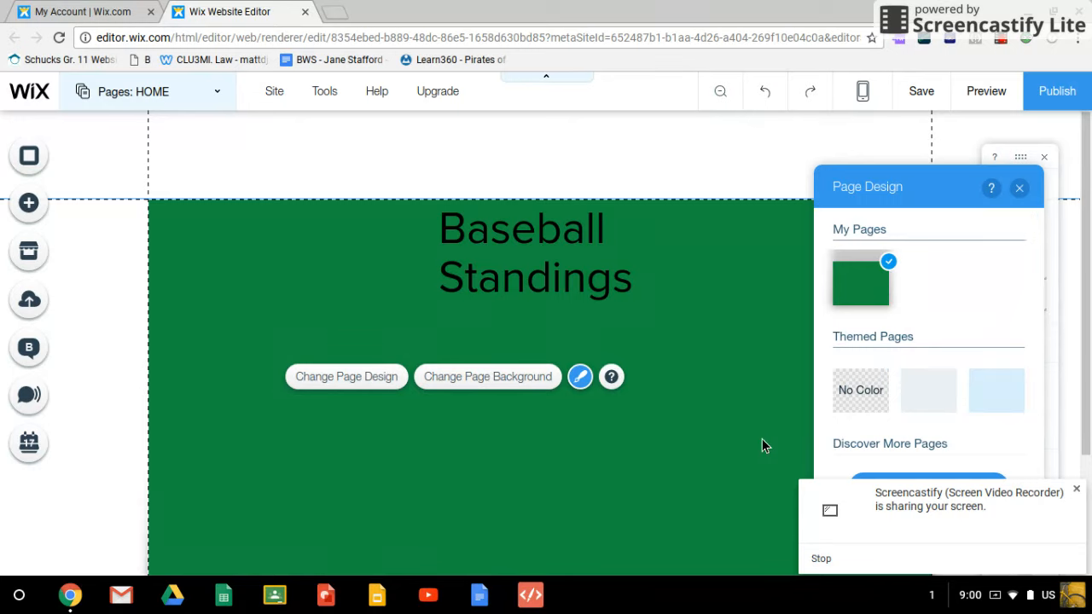
pyautogui.moveTo(722, 250)
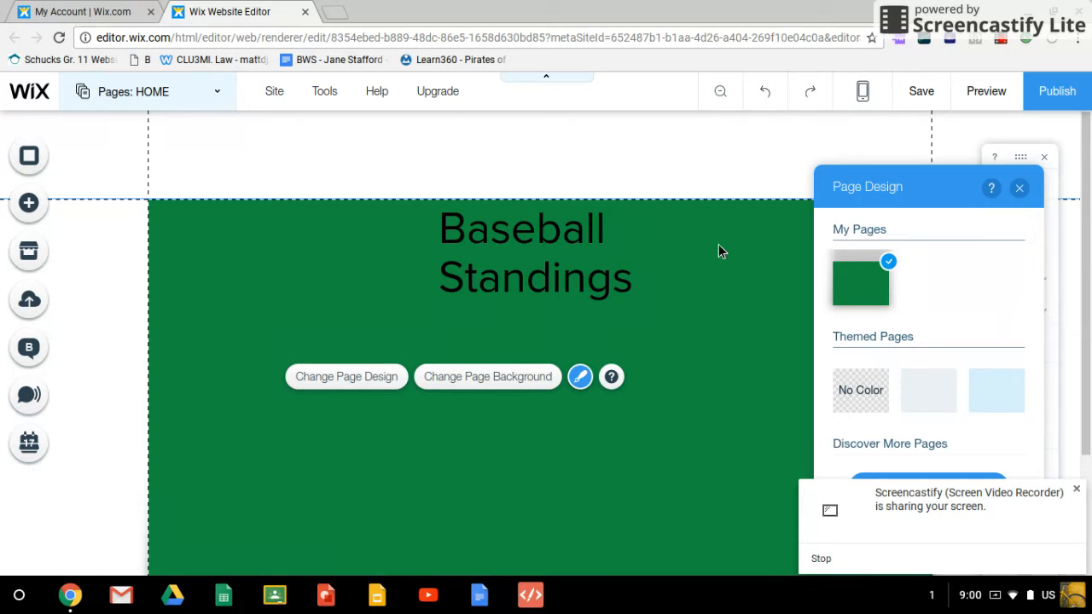
pyautogui.moveTo(119, 204)
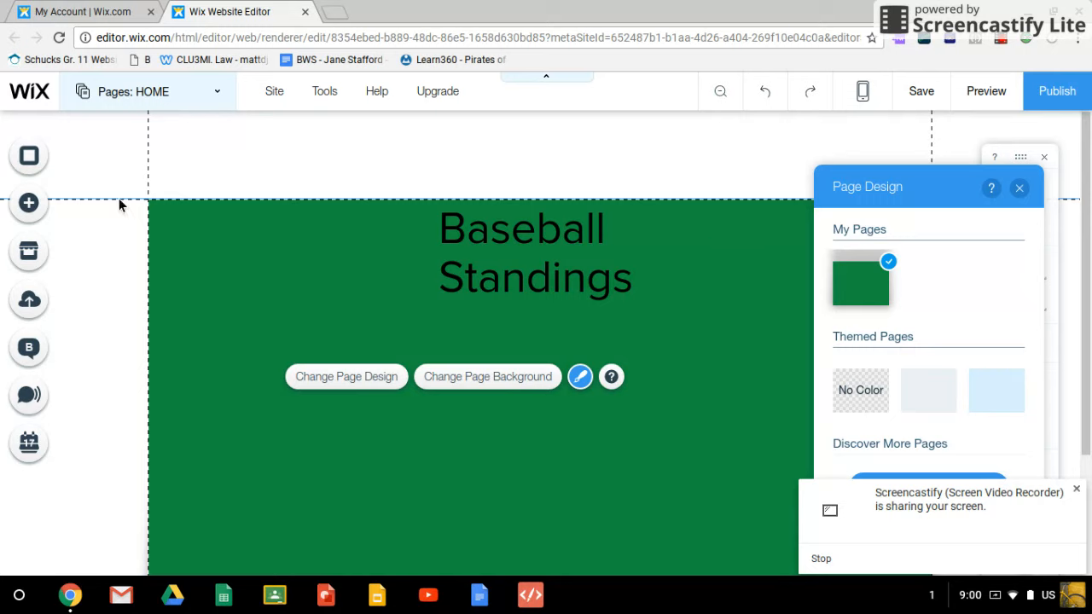
pyautogui.moveTo(569, 408)
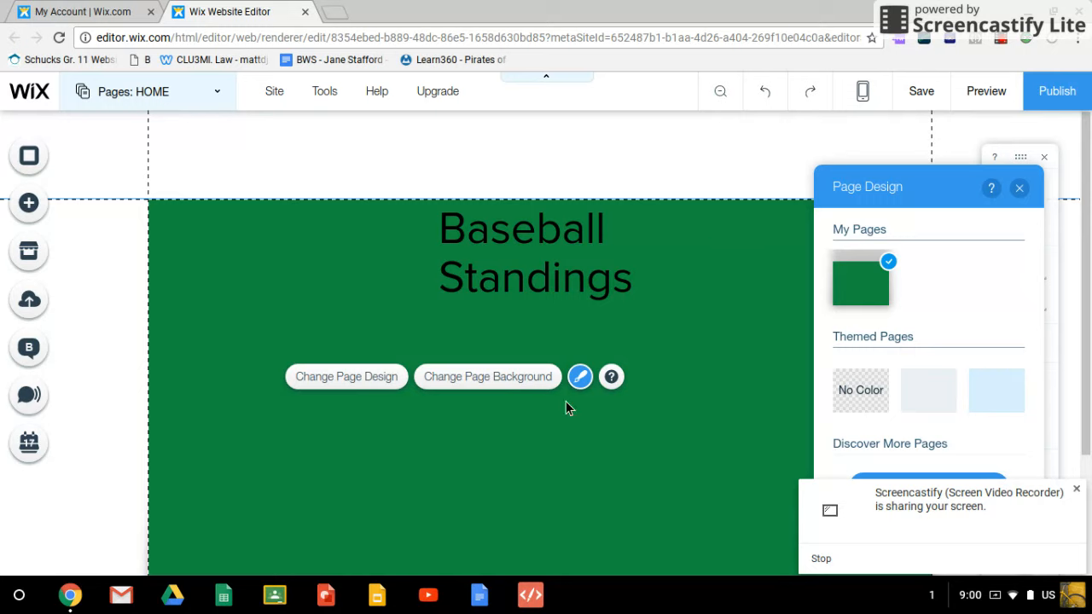
pyautogui.moveTo(487, 376)
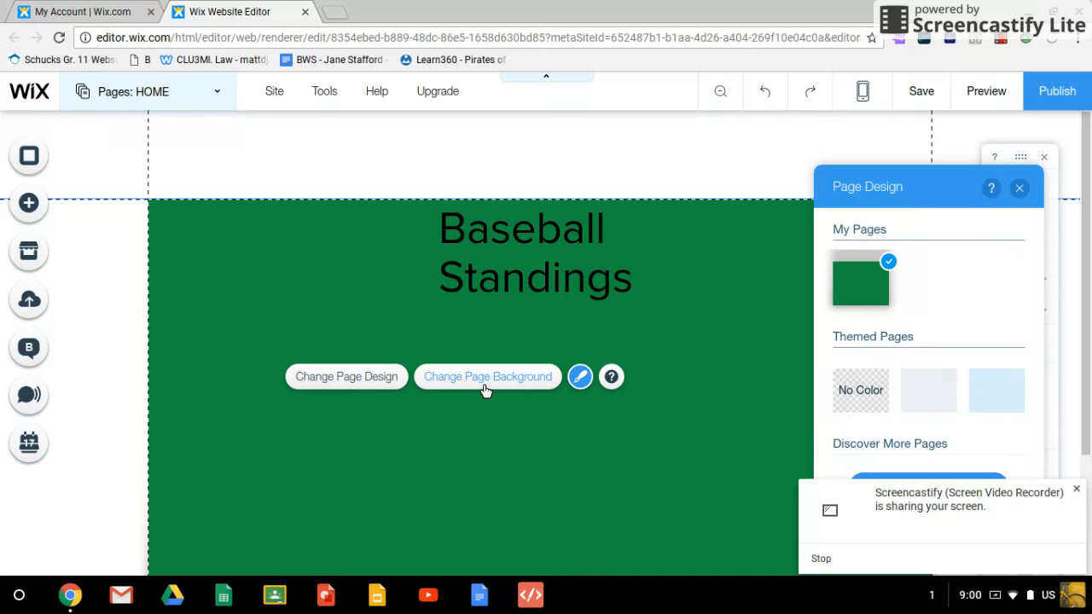
# Open the page background settings, try a blue colour, and discard it
pyautogui.click(486, 376)
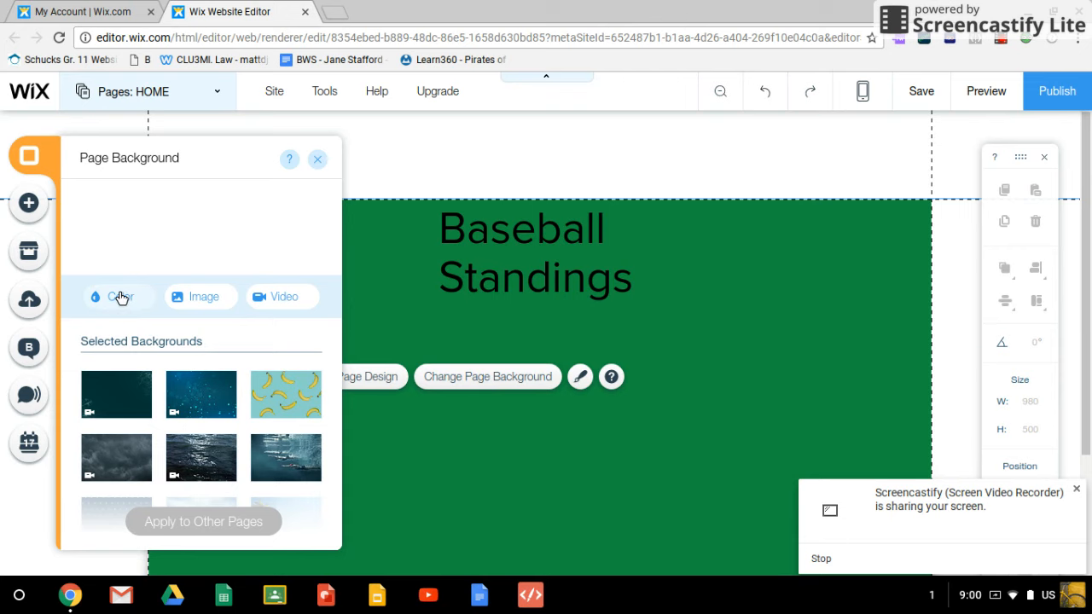
pyautogui.click(115, 296)
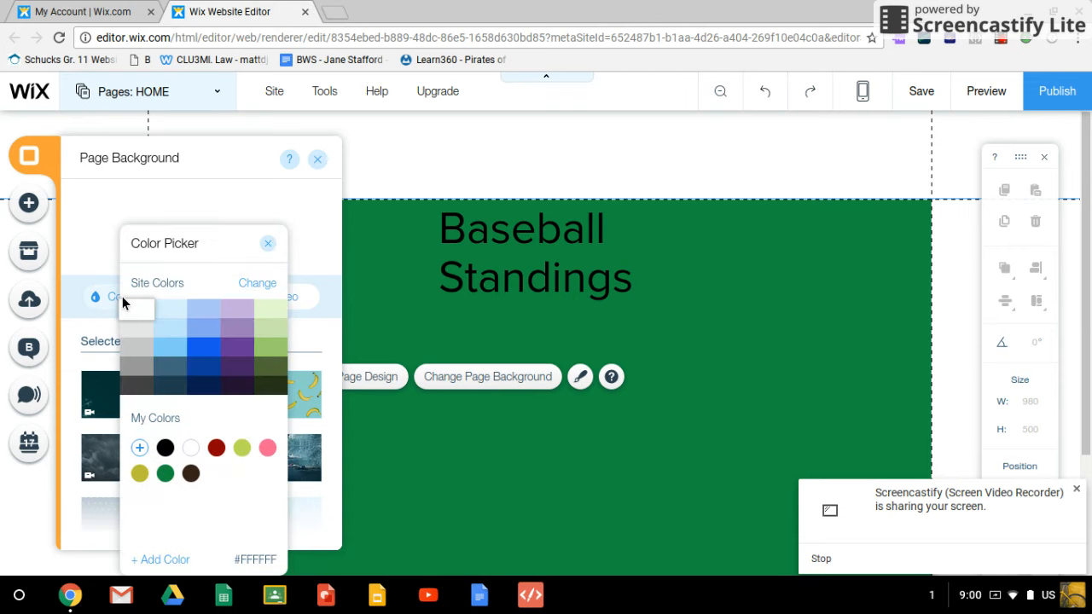
pyautogui.click(216, 448)
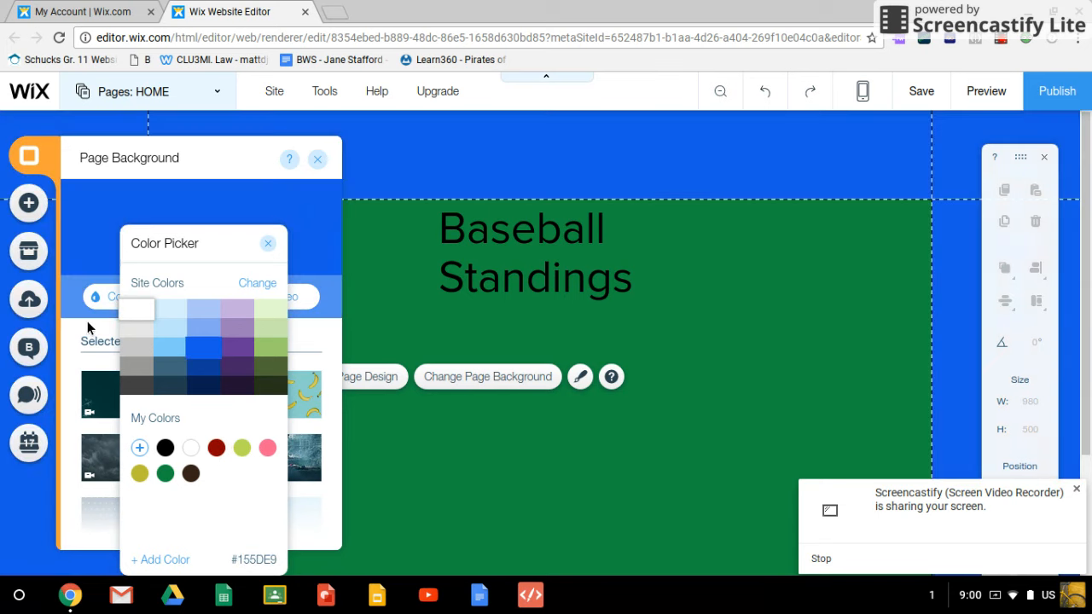
pyautogui.click(267, 243)
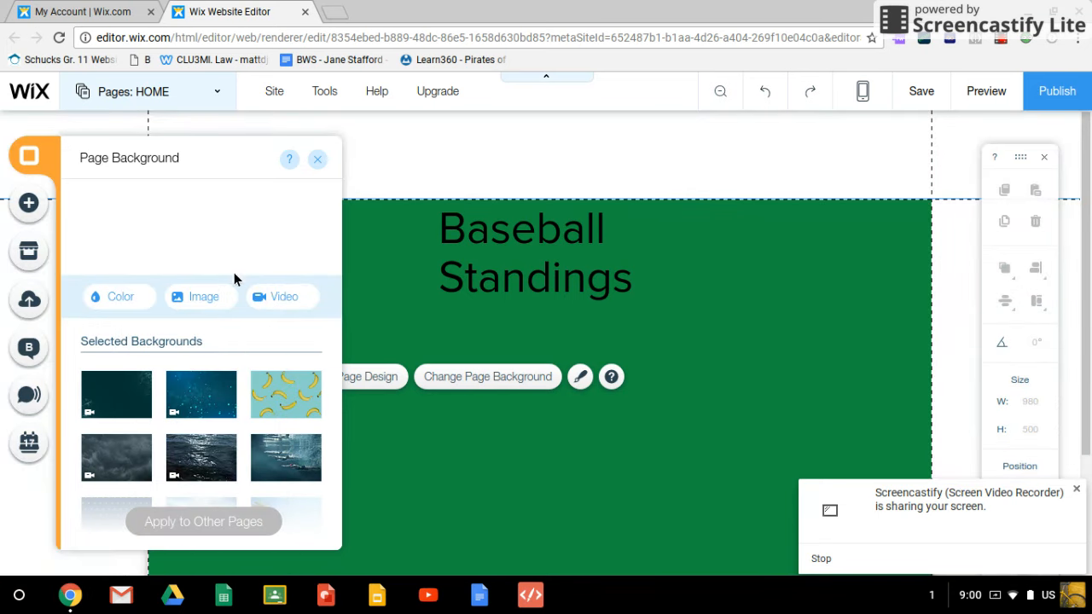
pyautogui.click(203, 295)
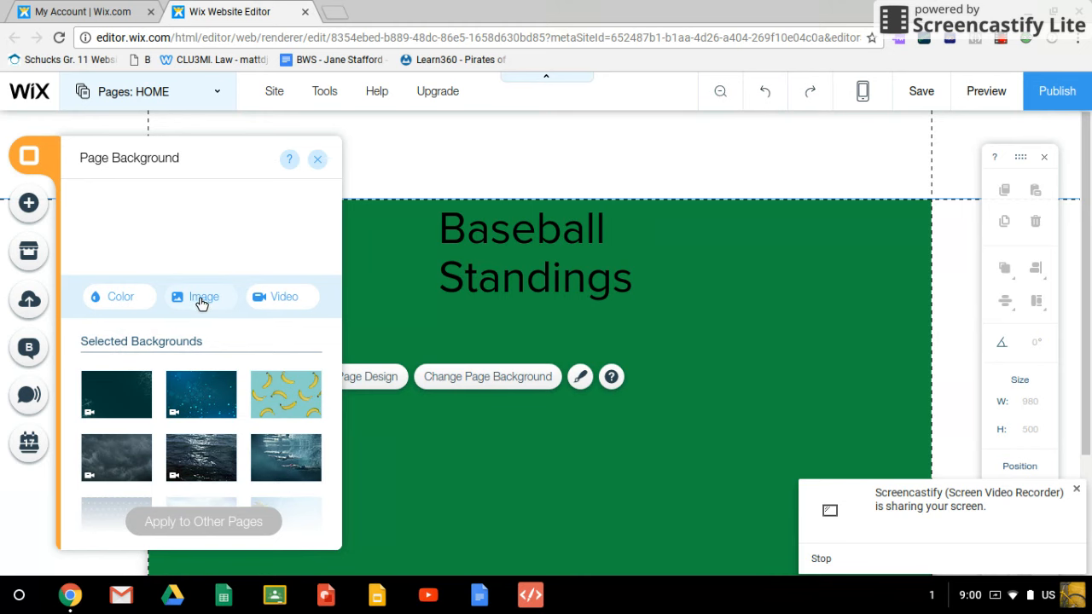
# Set the outer background to the Bananas pattern from Selected Backgrounds and close the panel
pyautogui.click(203, 297)
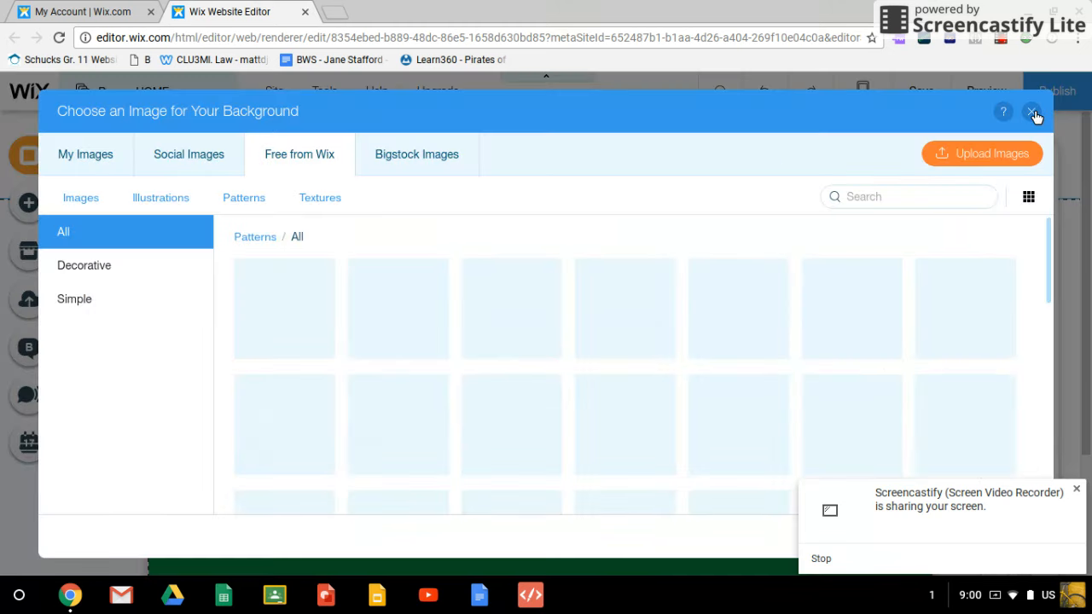
pyautogui.click(1033, 110)
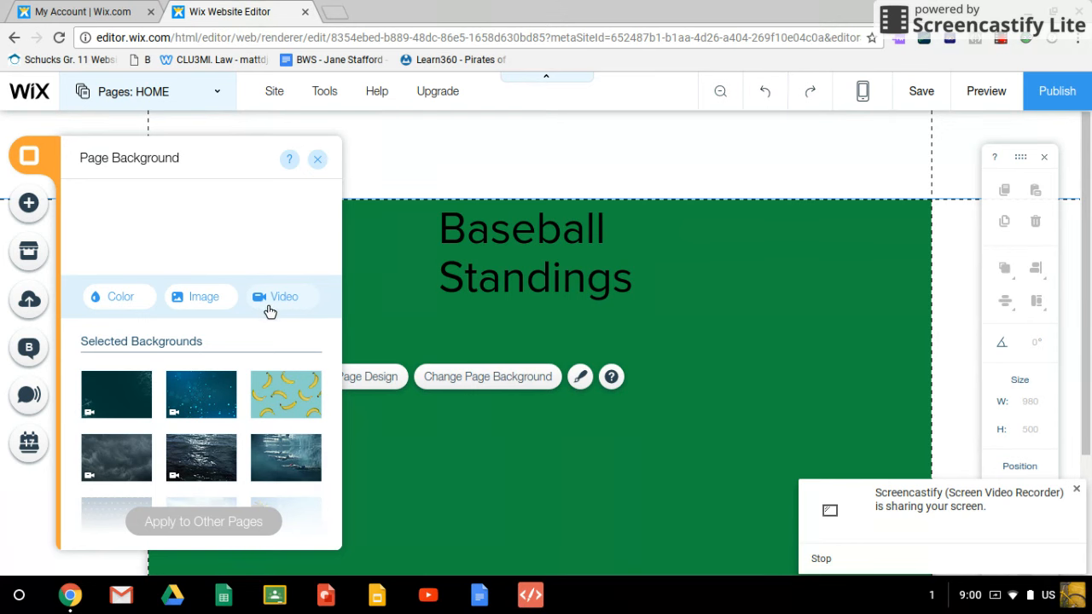
pyautogui.moveTo(286, 393)
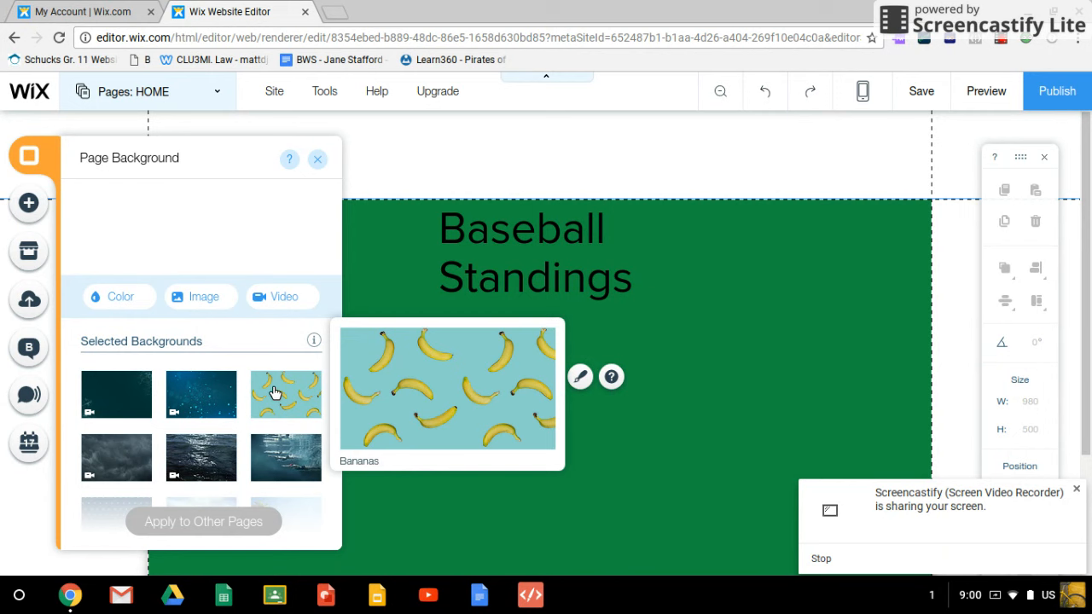
pyautogui.click(284, 394)
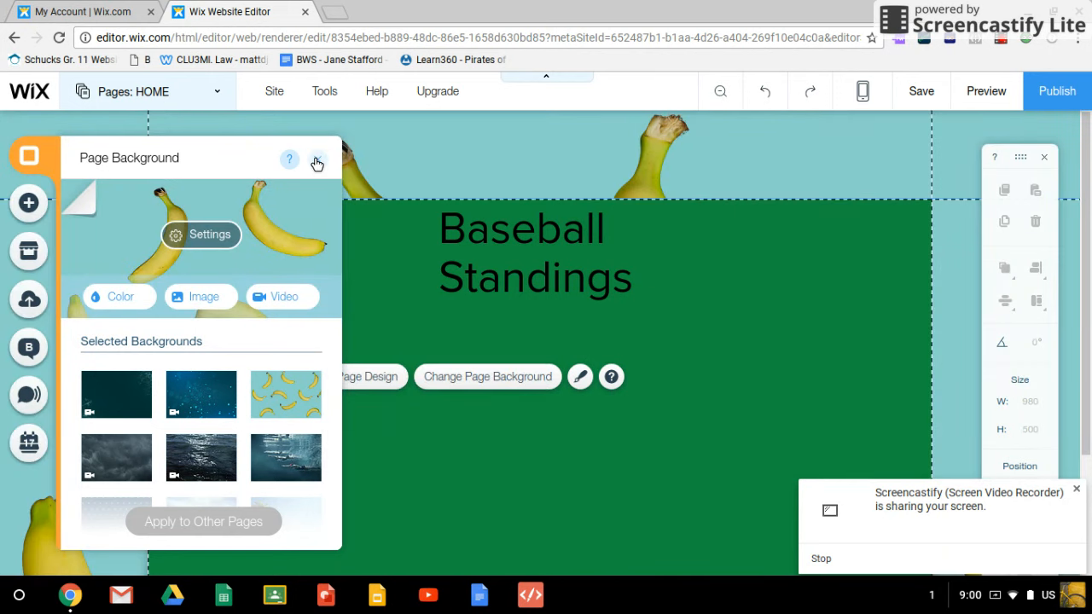
pyautogui.click(317, 161)
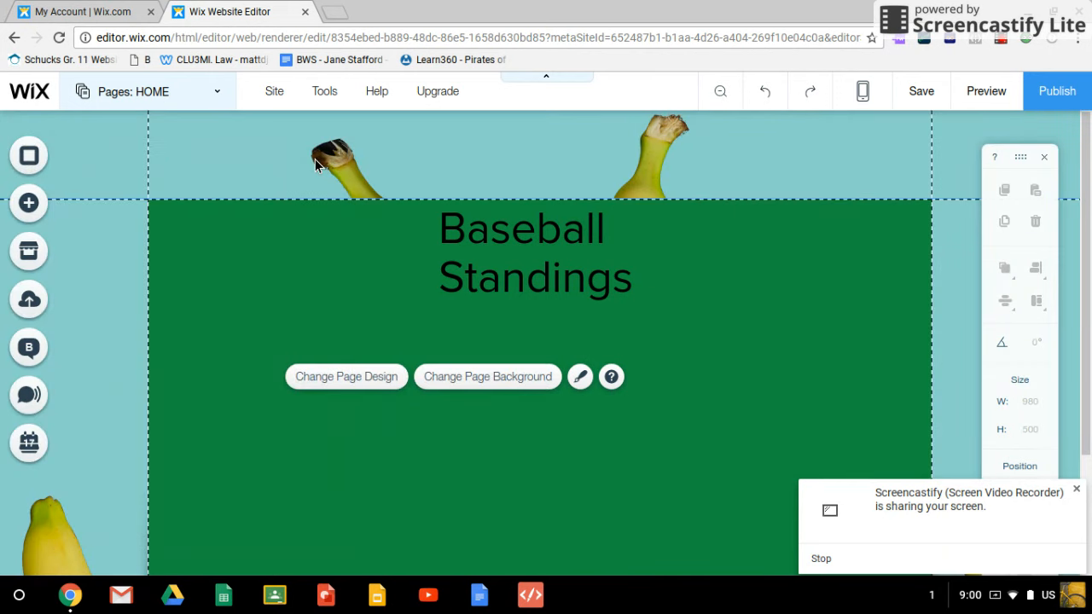
pyautogui.moveTo(627, 380)
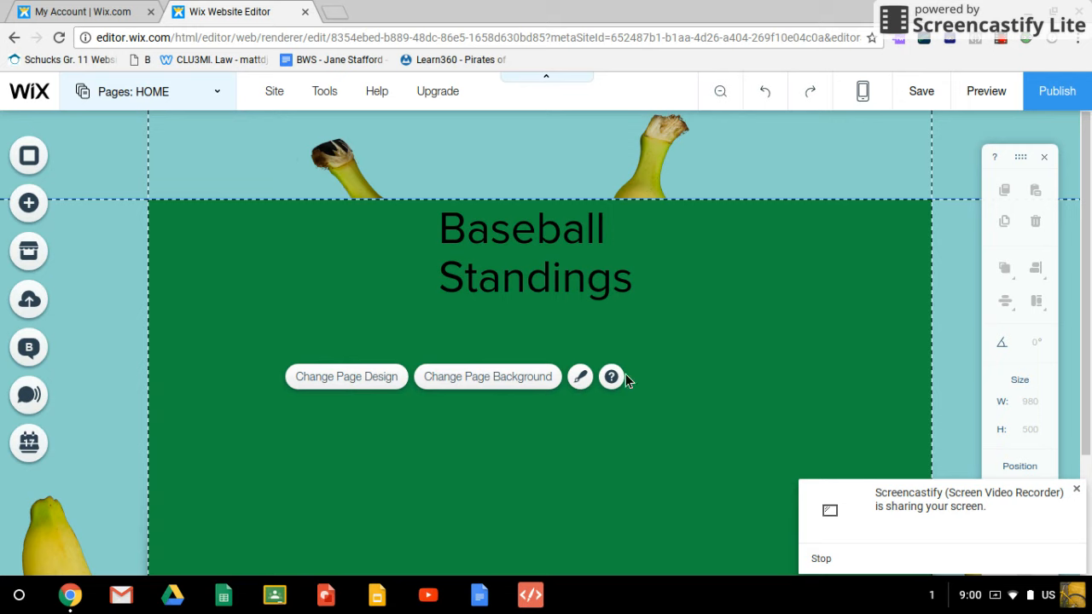
pyautogui.moveTo(579, 125)
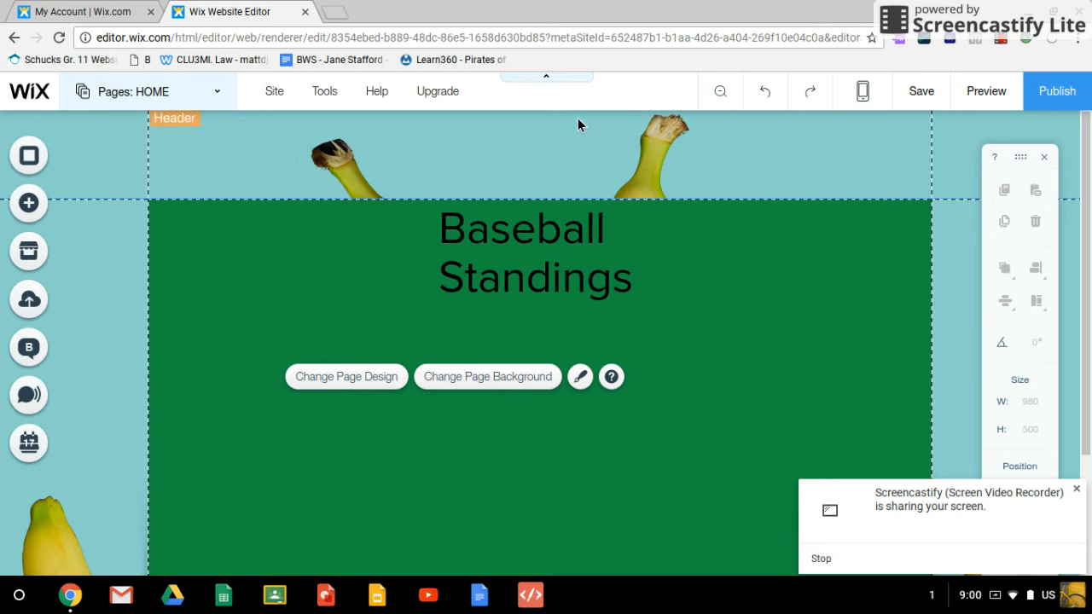
pyautogui.moveTo(921, 91)
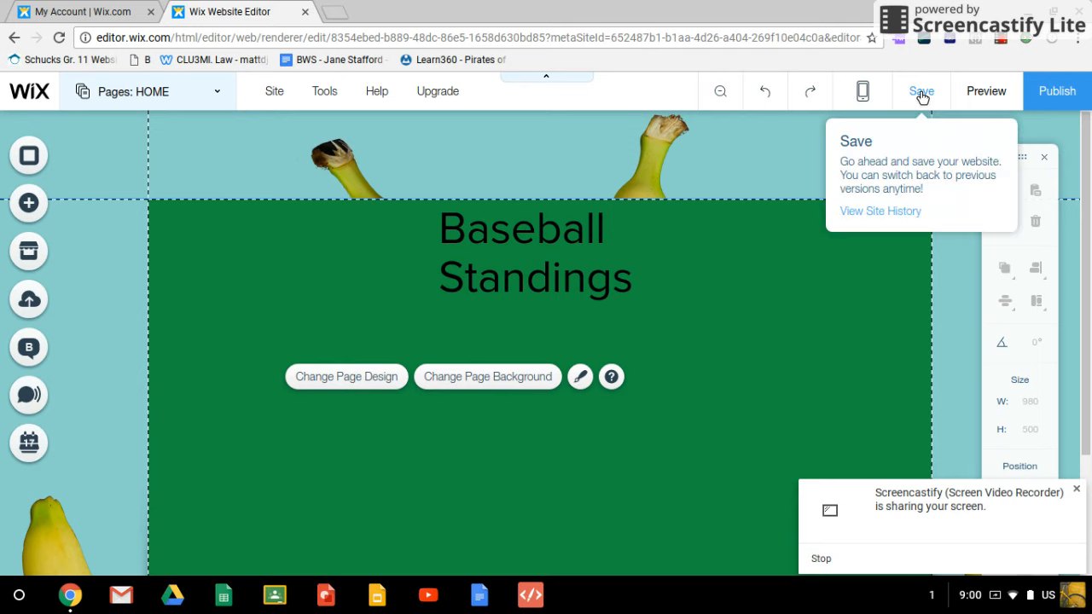
# Save the site and dismiss the 'Your changes were saved' confirmation
pyautogui.click(920, 91)
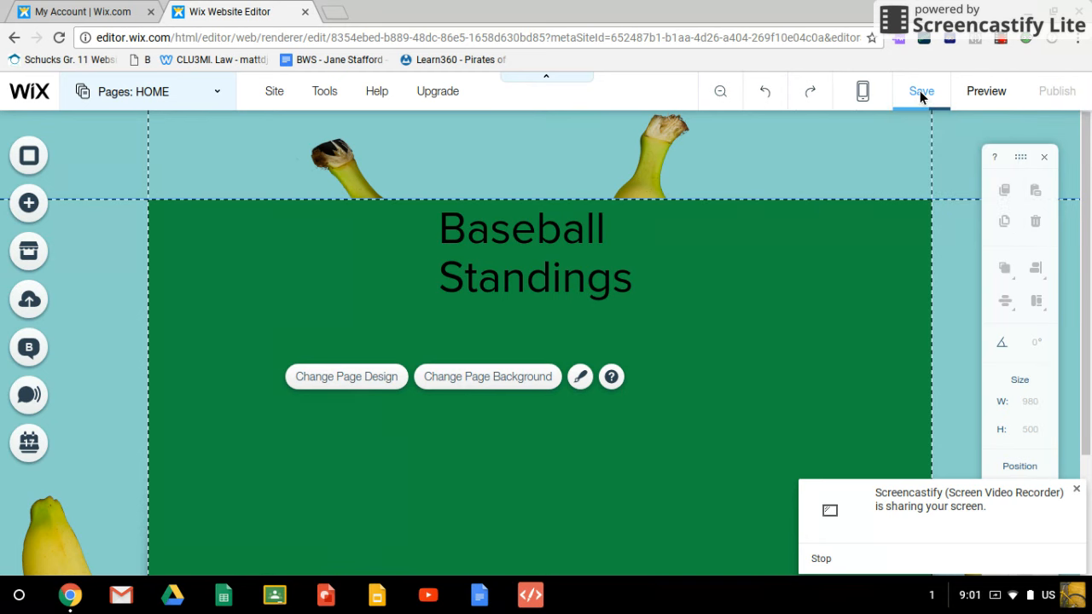
pyautogui.click(920, 91)
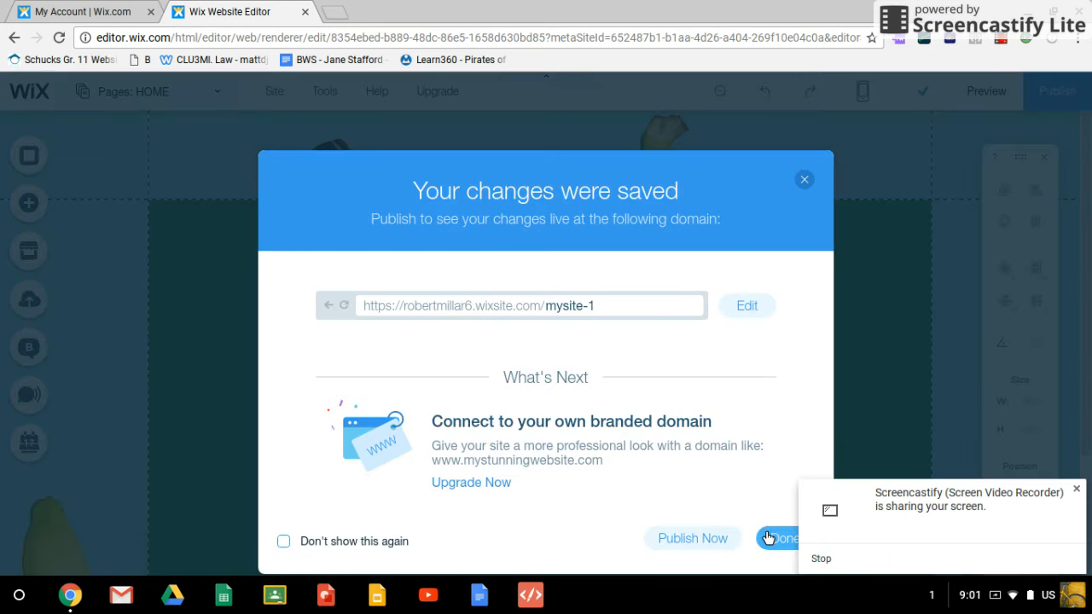
pyautogui.click(782, 538)
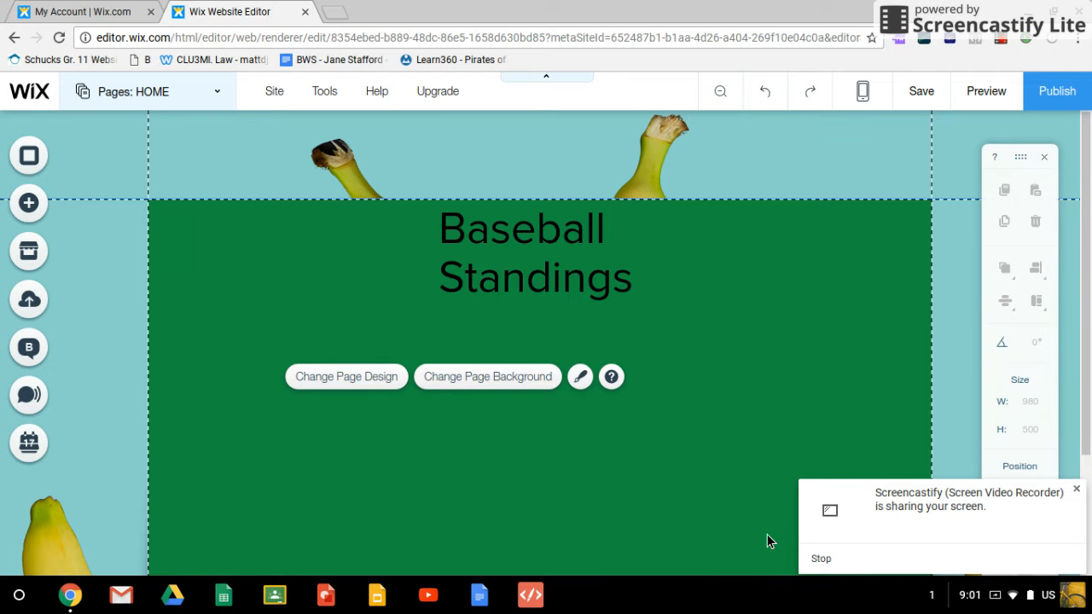
pyautogui.moveTo(783, 533)
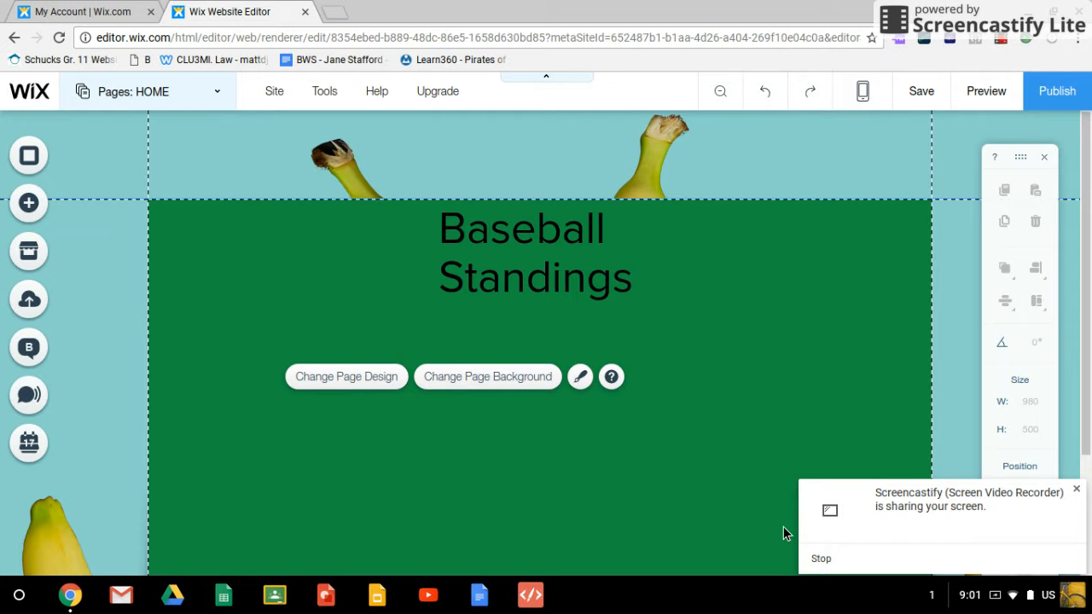